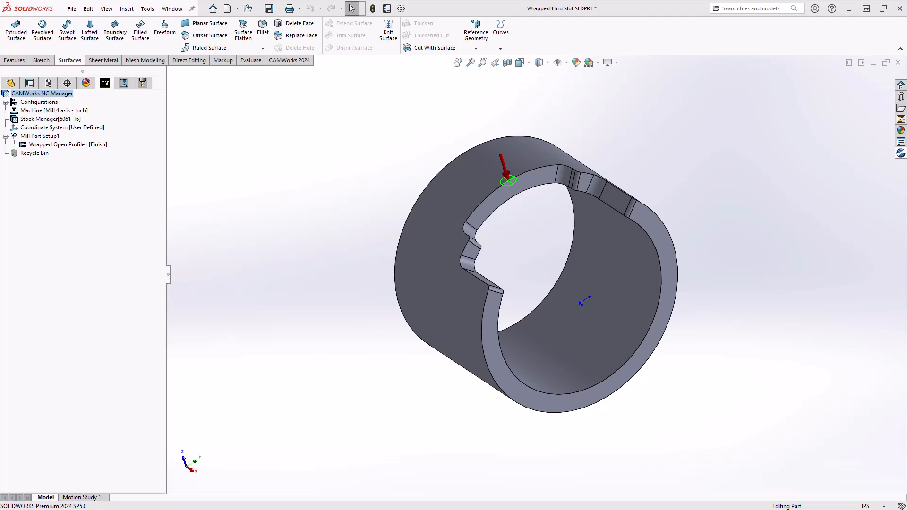
Step: Display the Contour Mill1 and Contour Roughing toolpaths of Wrapped Open Profile1
{"action": "left_click", "coordinate": [66, 145]}
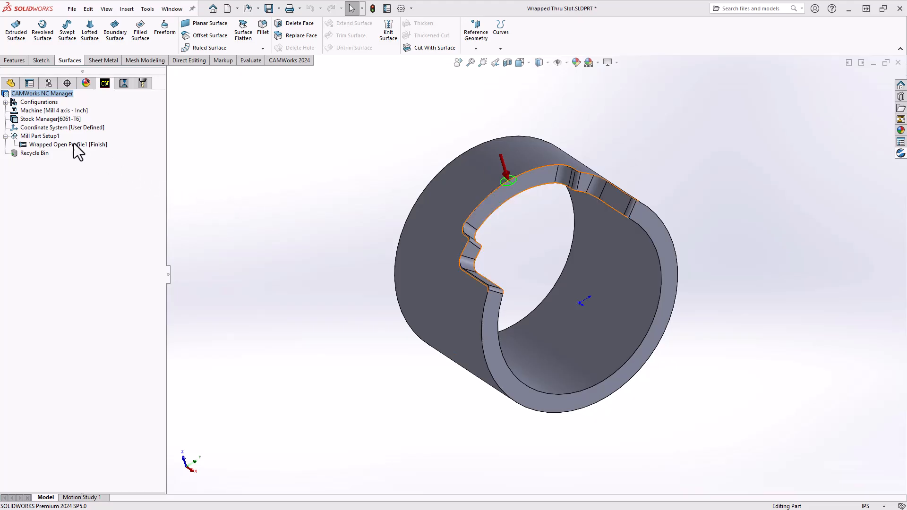
{"action": "mouse_move", "coordinate": [64, 151]}
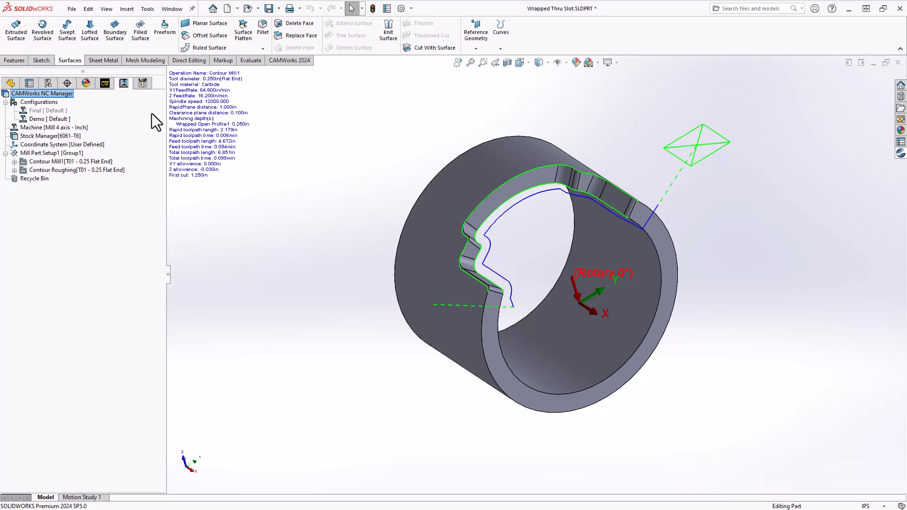
{"action": "left_click", "coordinate": [66, 162]}
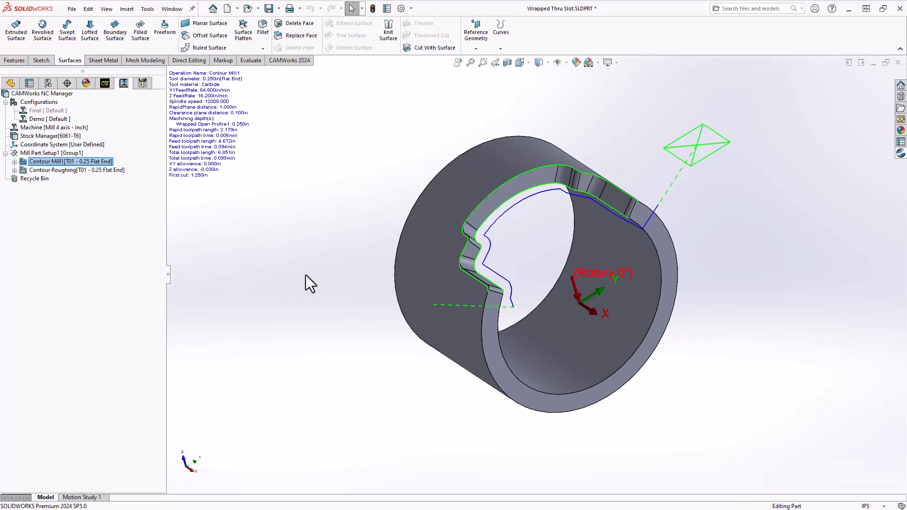
{"action": "mouse_move", "coordinate": [303, 286]}
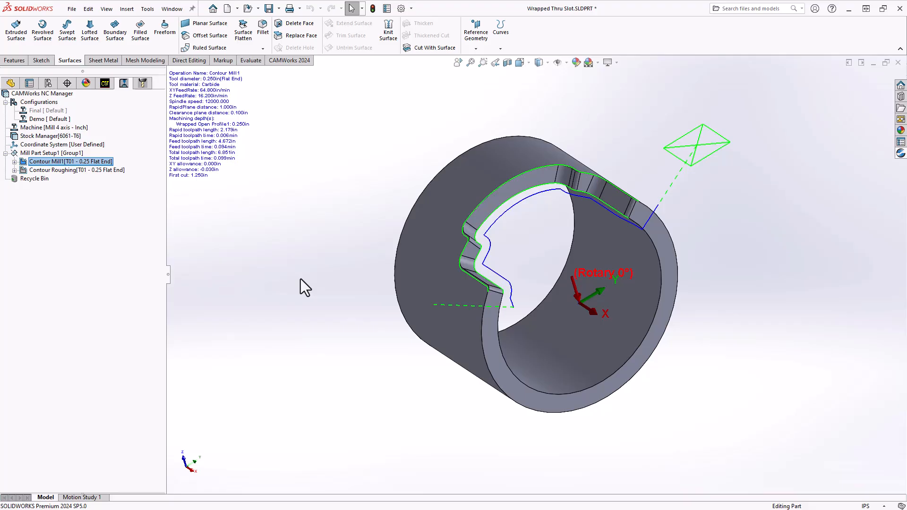
{"action": "left_click", "coordinate": [61, 171]}
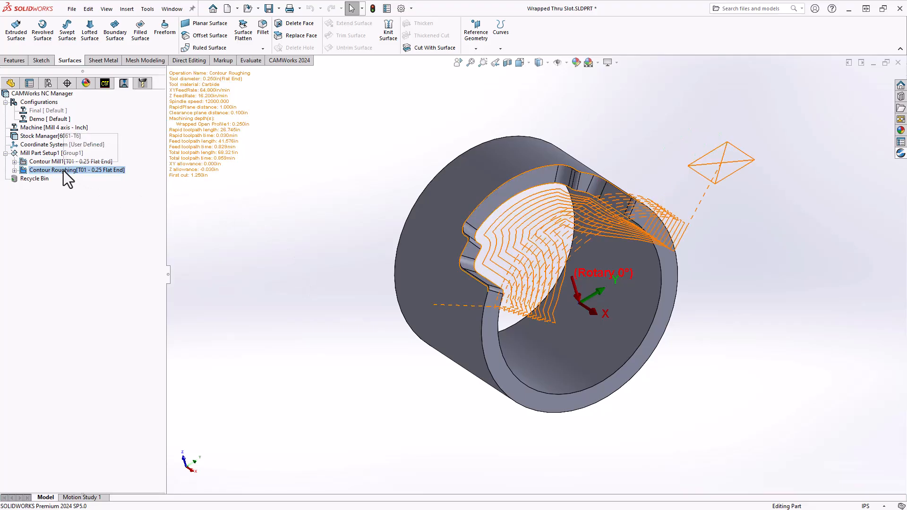
Step: Review the Contour Roughing parameters and its side parameter settings
{"action": "double_click", "coordinate": [71, 170]}
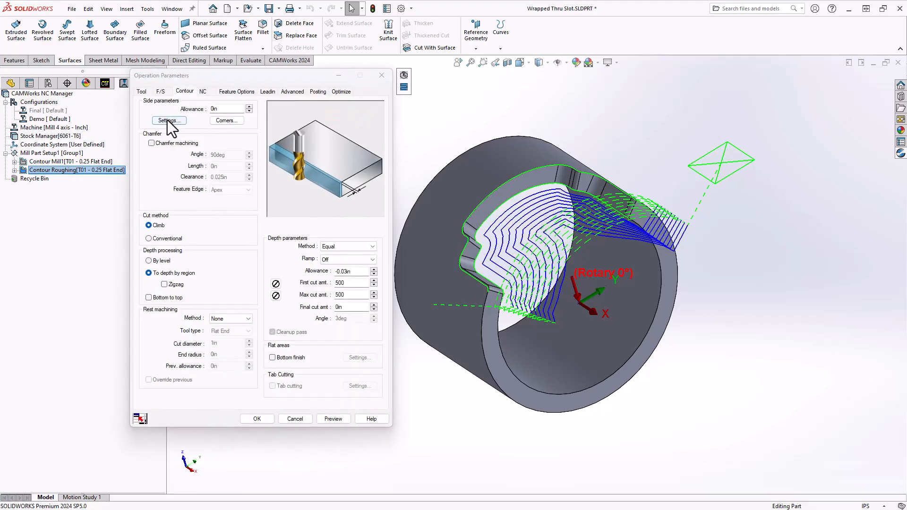
{"action": "left_click", "coordinate": [168, 120]}
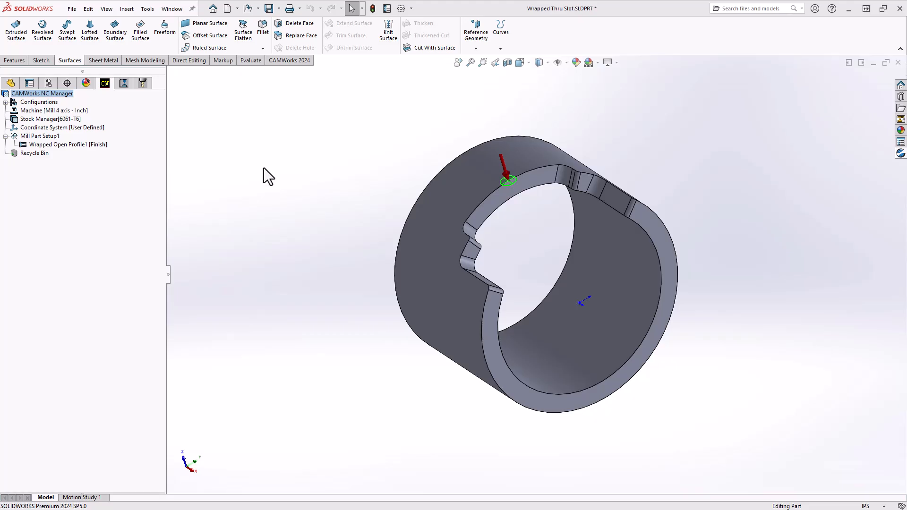
{"action": "mouse_move", "coordinate": [325, 185]}
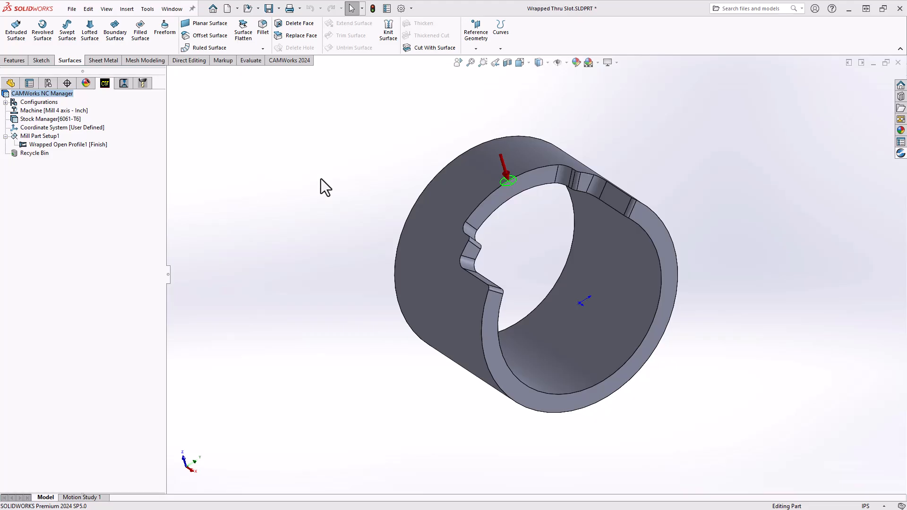
{"action": "mouse_move", "coordinate": [69, 74]}
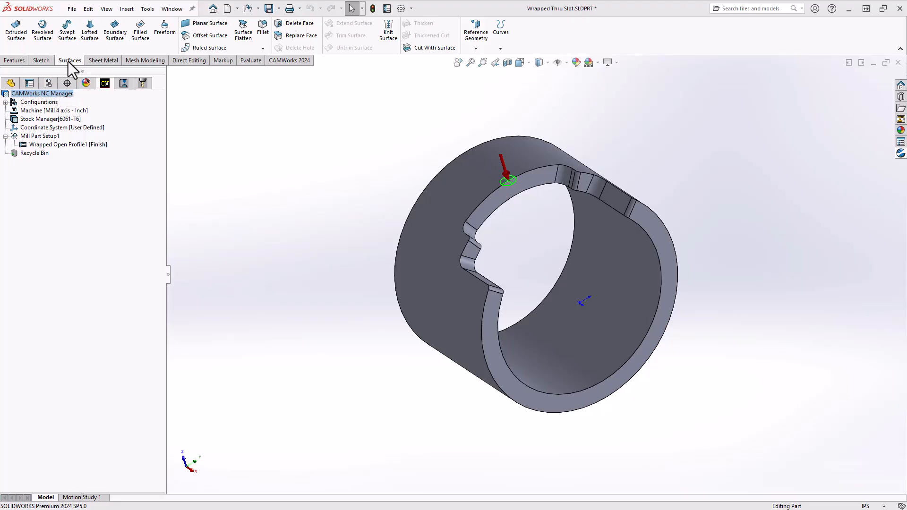
{"action": "right_click", "coordinate": [70, 64]}
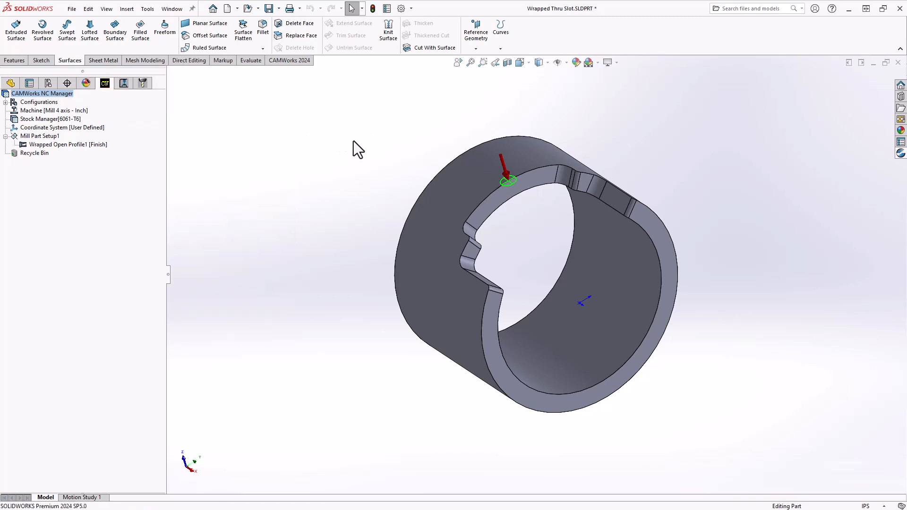
{"action": "mouse_move", "coordinate": [298, 143]}
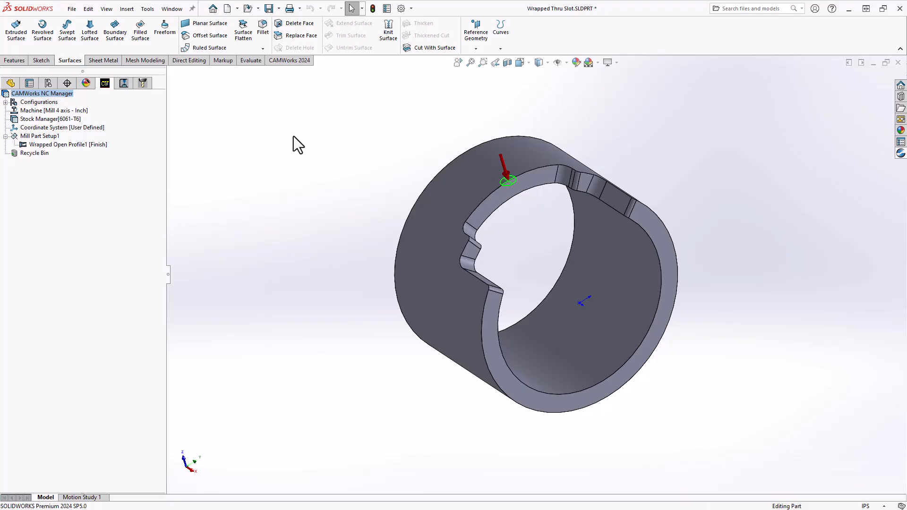
{"action": "mouse_move", "coordinate": [201, 43]}
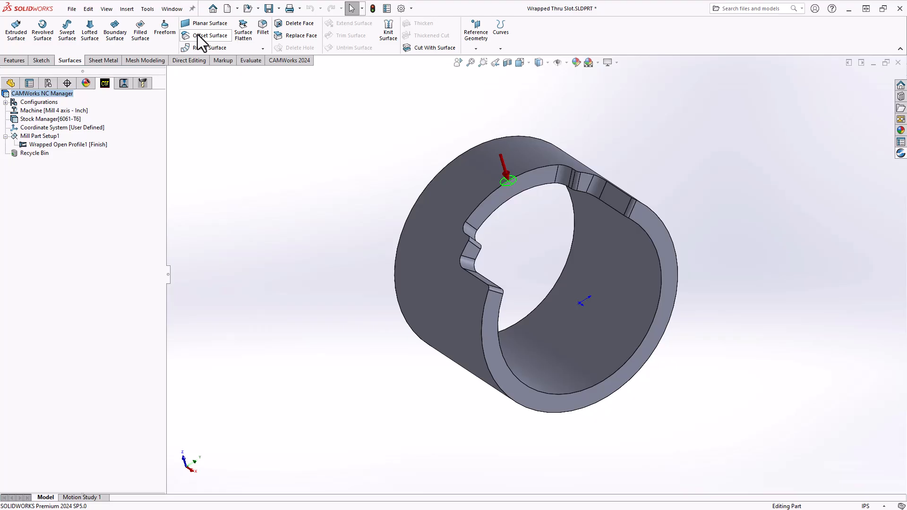
Step: Offset-copy the inner cylindrical face at 0 in and accept the CAM rebuild warning
{"action": "left_click", "coordinate": [208, 36]}
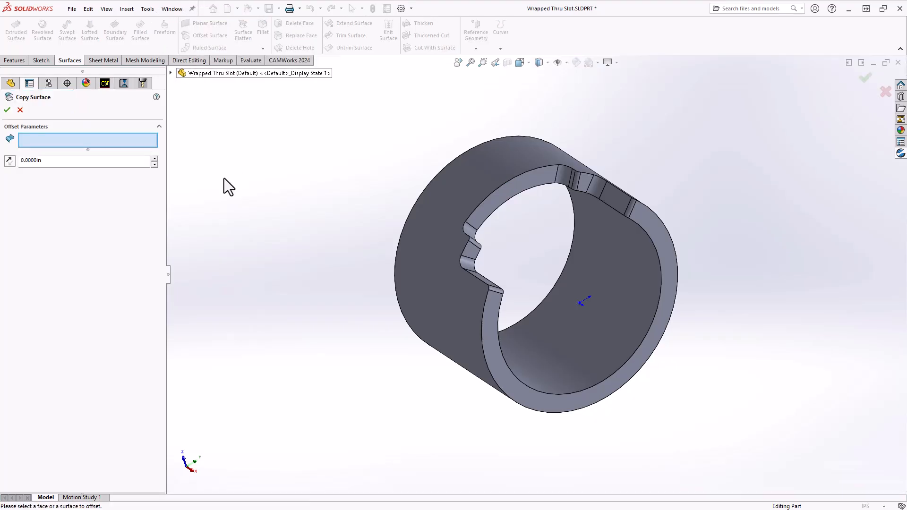
{"action": "mouse_move", "coordinate": [236, 194]}
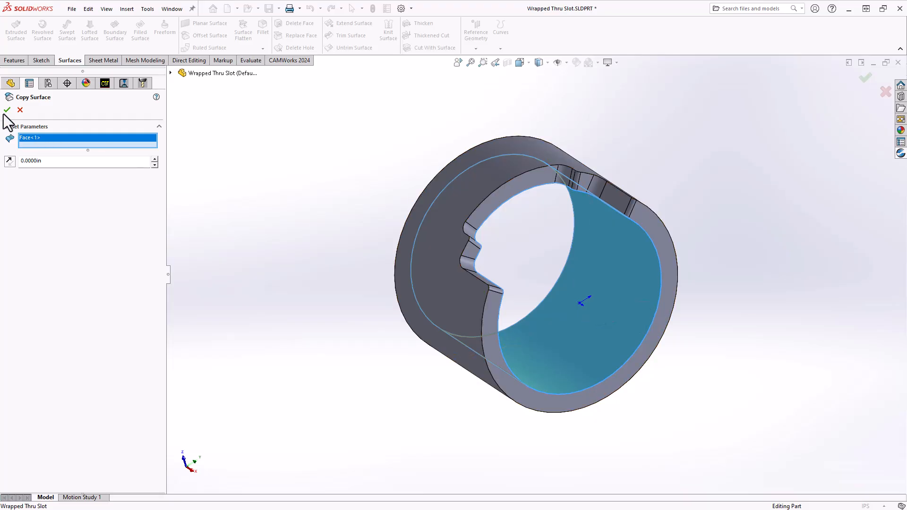
{"action": "left_click", "coordinate": [7, 110]}
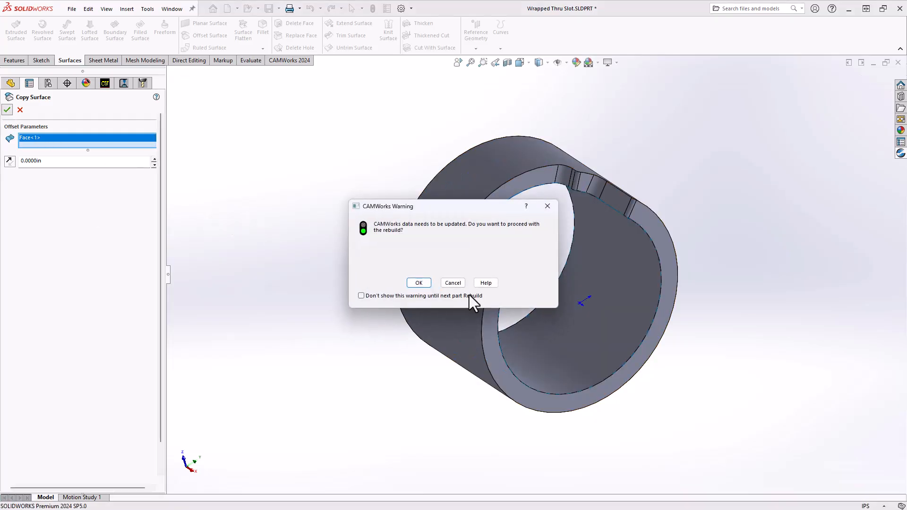
{"action": "left_click", "coordinate": [419, 283]}
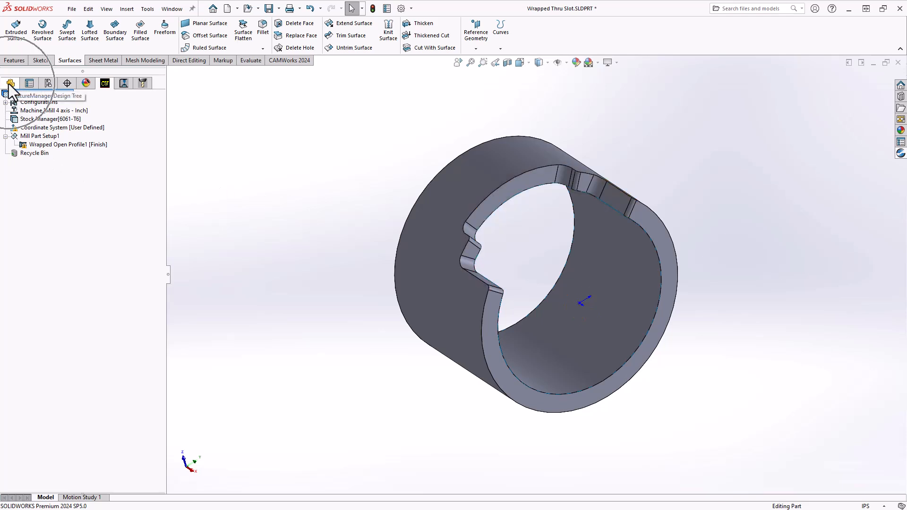
Step: Hide solid body Fillet2 so only Surface-Offset3 remains visible
{"action": "right_click", "coordinate": [33, 180]}
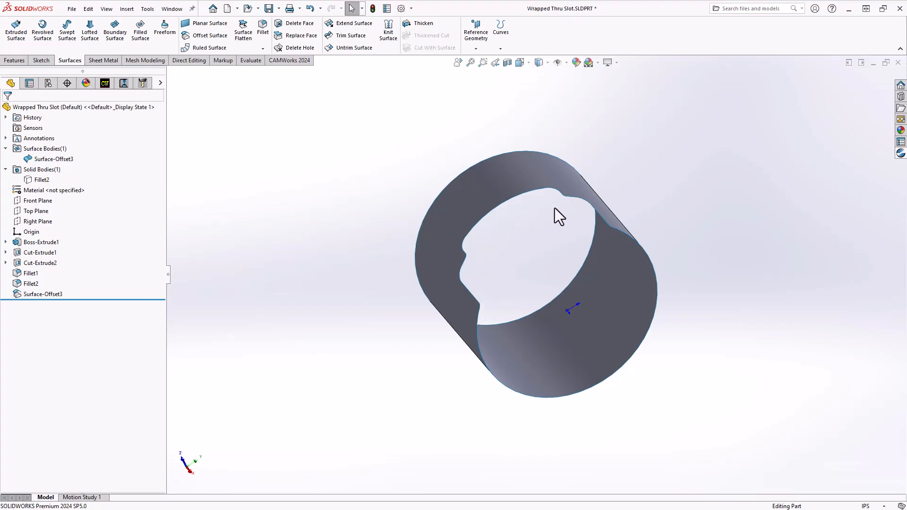
{"action": "mouse_move", "coordinate": [540, 227]}
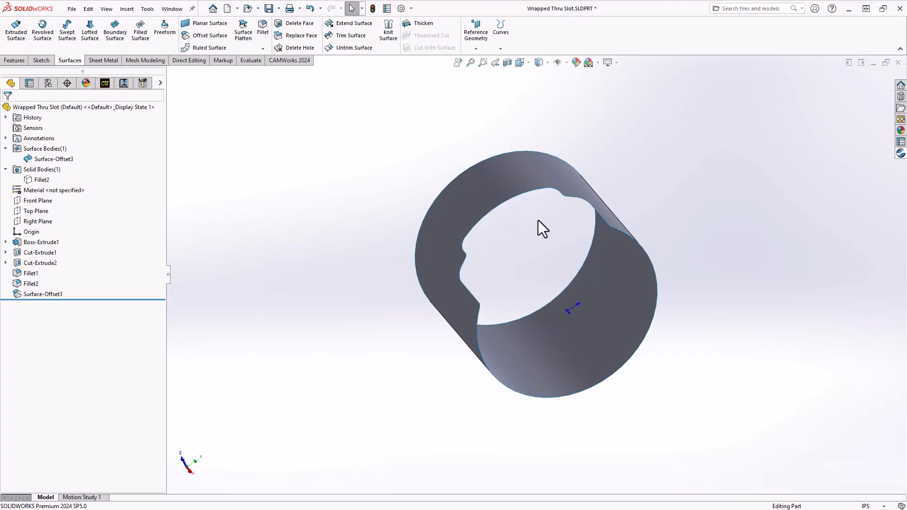
{"action": "mouse_move", "coordinate": [545, 233]}
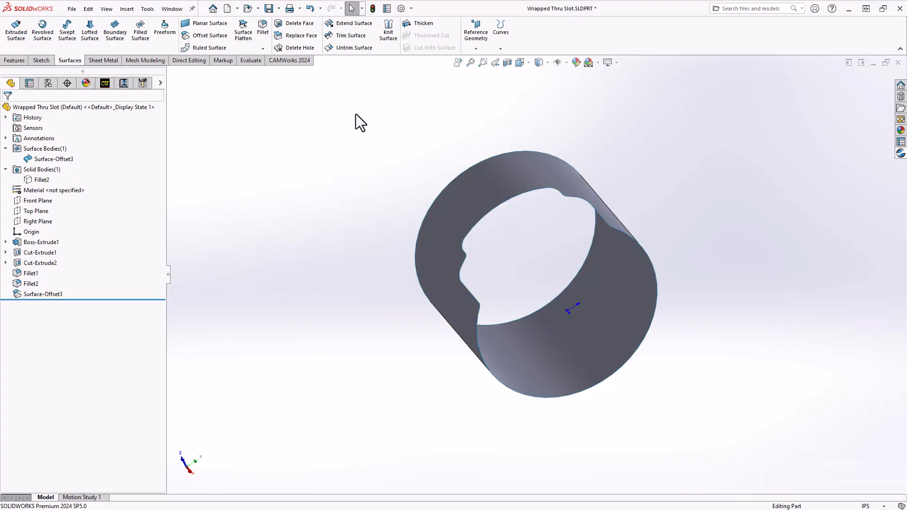
{"action": "mouse_move", "coordinate": [353, 47]}
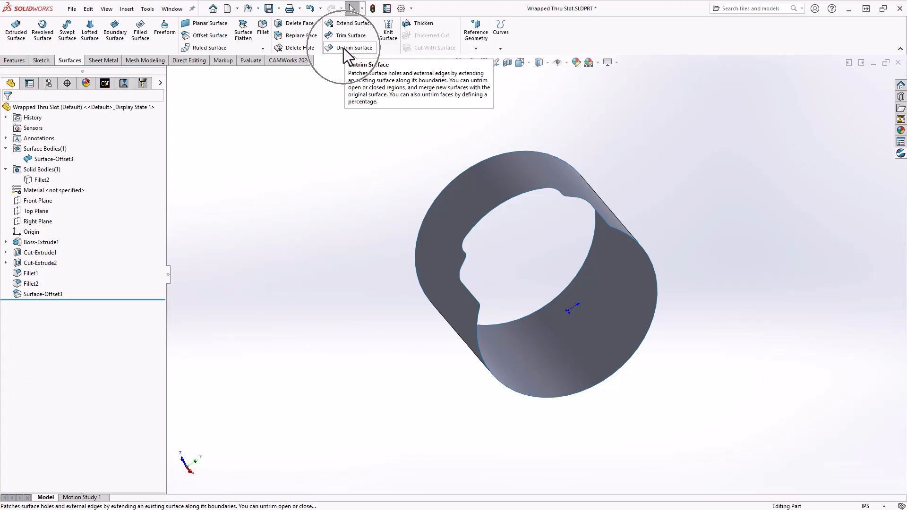
Step: Untrim Surface-Offset3 with all edges merged, closing the slot gap into a full cylinder
{"action": "left_click", "coordinate": [355, 48]}
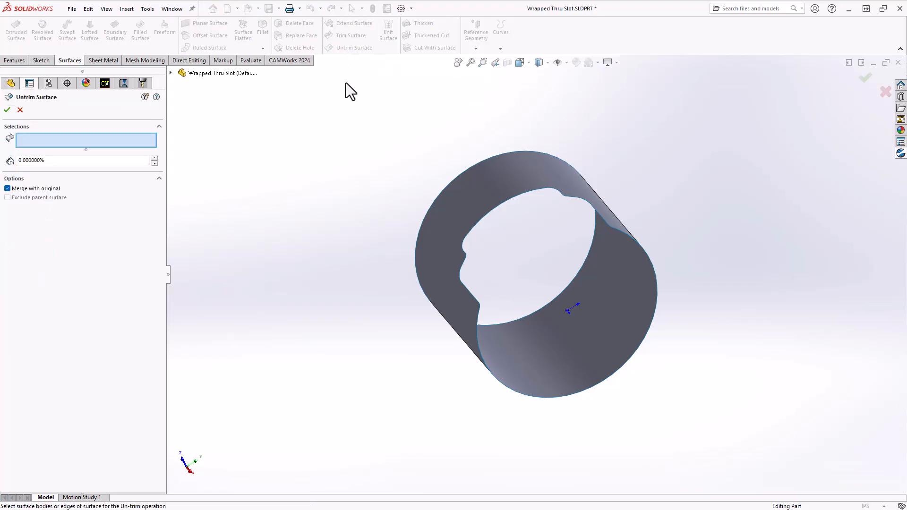
{"action": "mouse_move", "coordinate": [475, 276]}
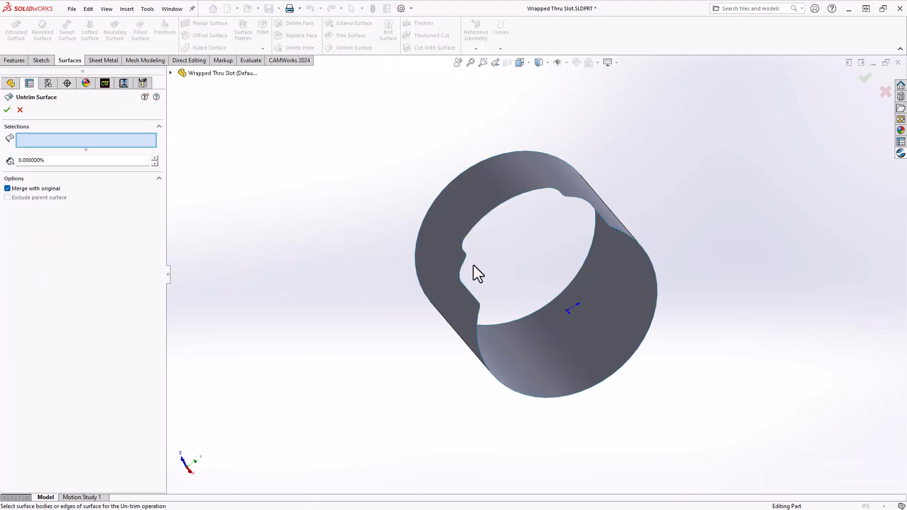
{"action": "left_click", "coordinate": [475, 279]}
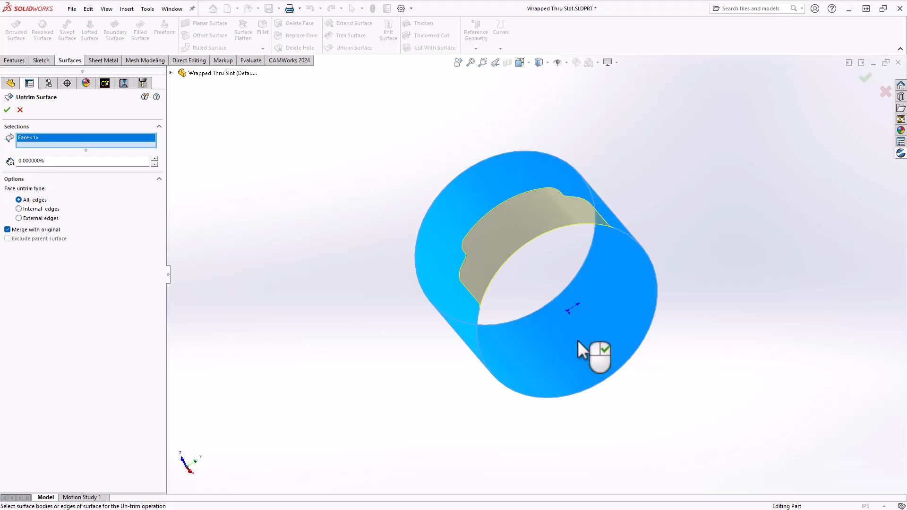
{"action": "mouse_move", "coordinate": [570, 222]}
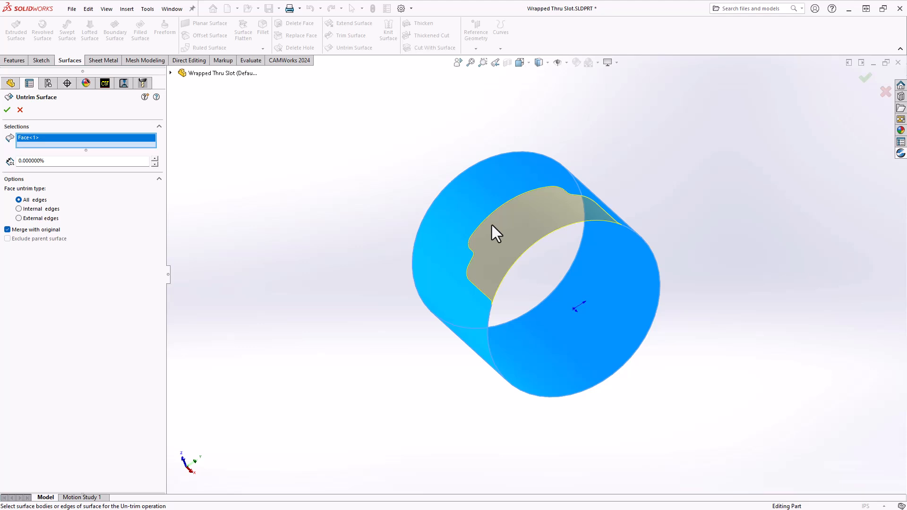
{"action": "left_click", "coordinate": [7, 111]}
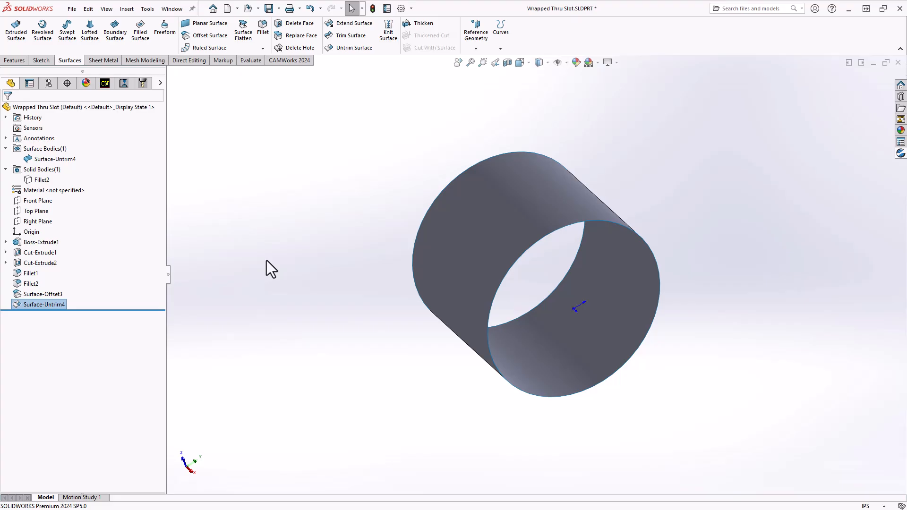
{"action": "mouse_move", "coordinate": [273, 266]}
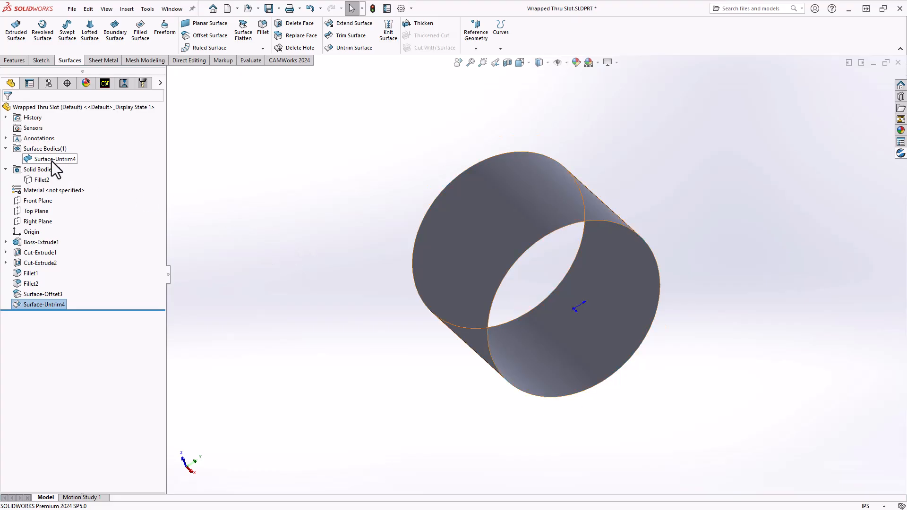
{"action": "right_click", "coordinate": [50, 158]}
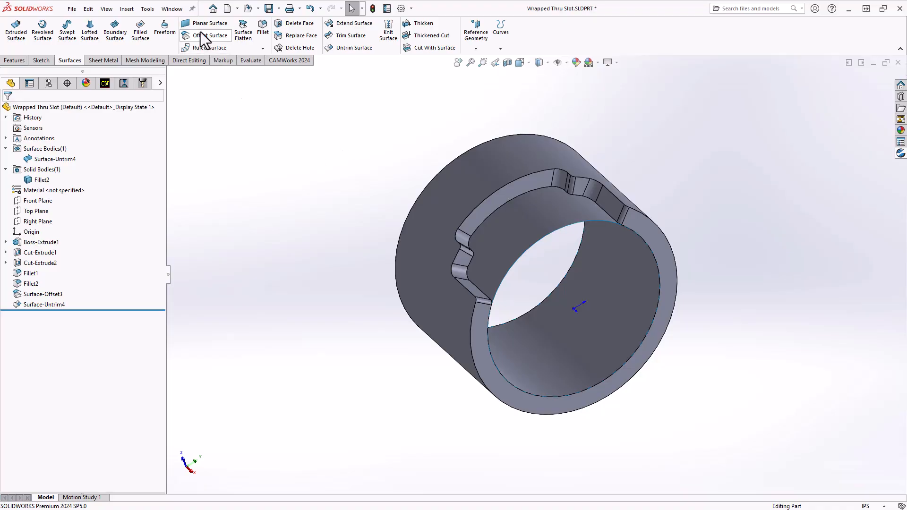
Step: Begin a new zero-offset surface copy of the slot wall faces
{"action": "left_click", "coordinate": [210, 36]}
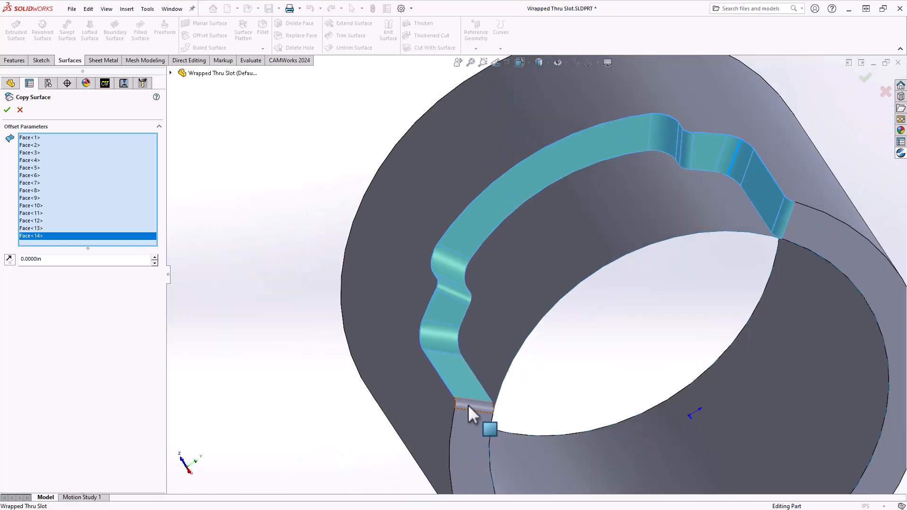
Step: Complete Surface-Offset4 from the 15 slot wall faces at 0 in offset
{"action": "left_click", "coordinate": [469, 405]}
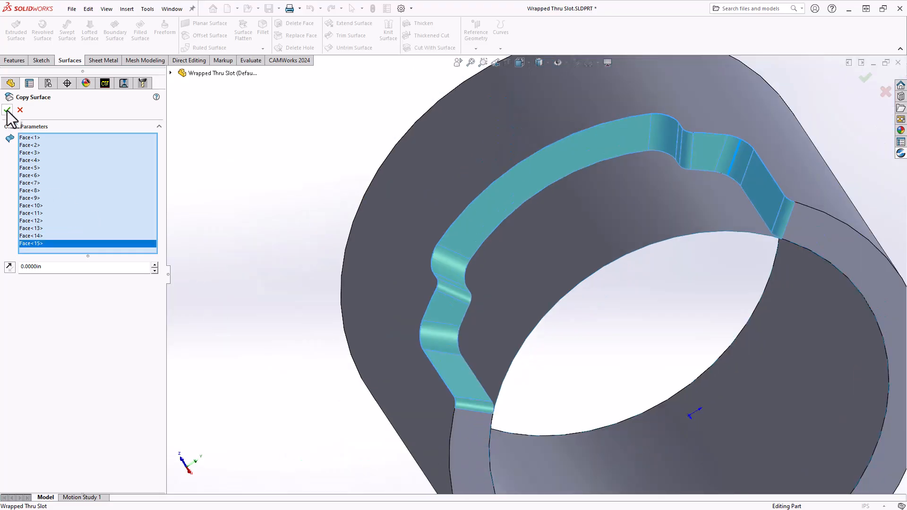
{"action": "left_click", "coordinate": [7, 110]}
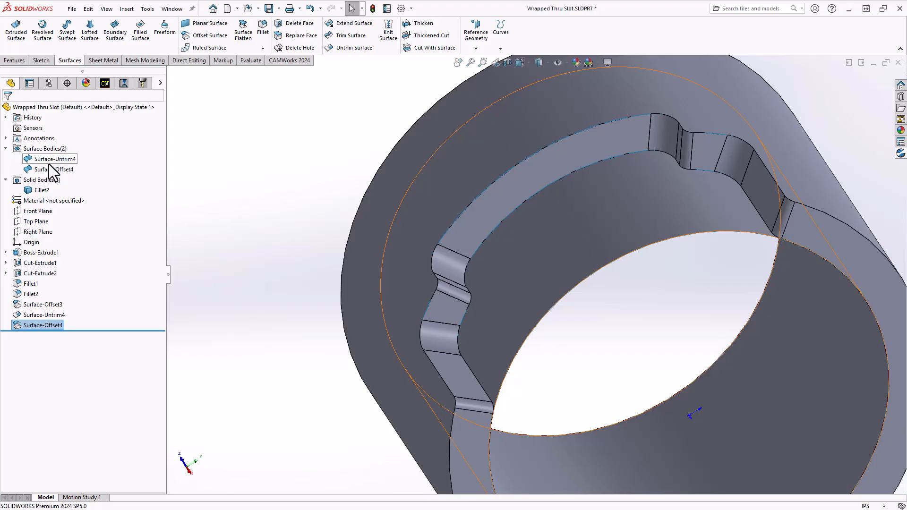
Step: Trim Surface-Untrim4 with Surface-Offset4, keeping only the curved slot floor strip as Surface-Trim2
{"action": "left_click", "coordinate": [51, 169]}
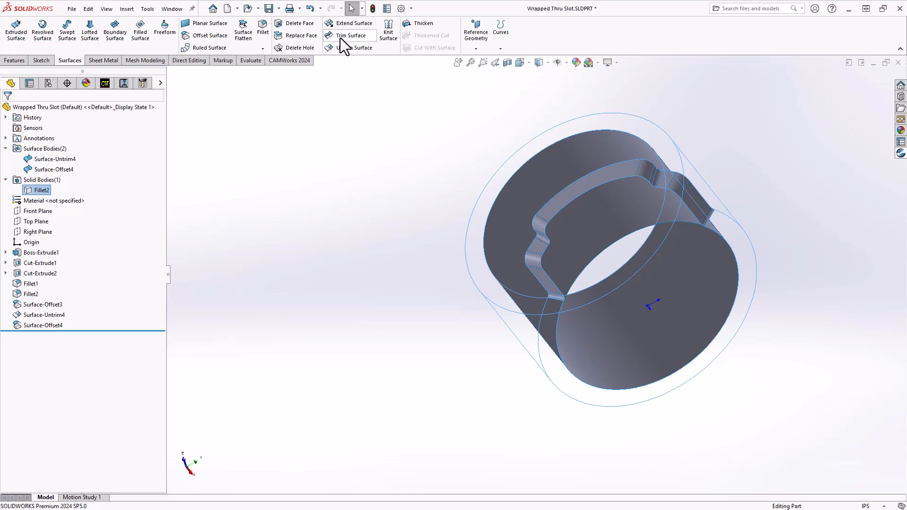
{"action": "left_click", "coordinate": [350, 36]}
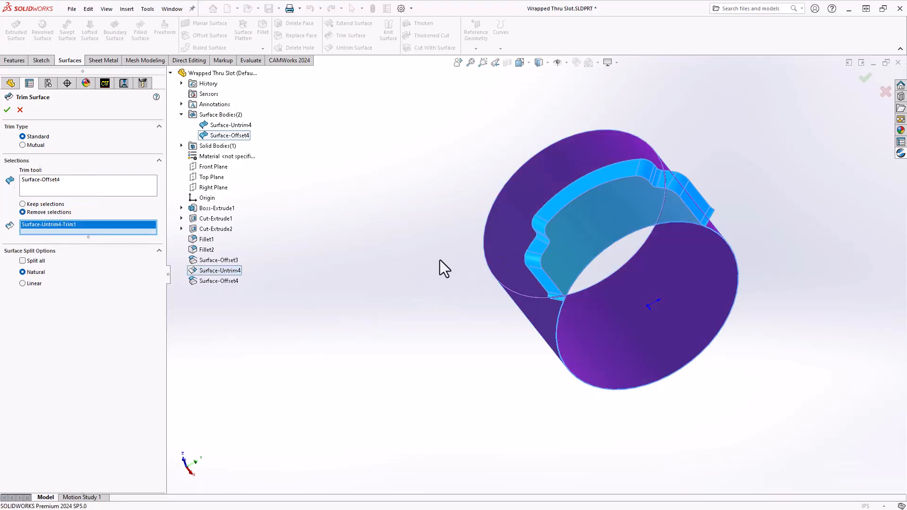
{"action": "left_click", "coordinate": [7, 110]}
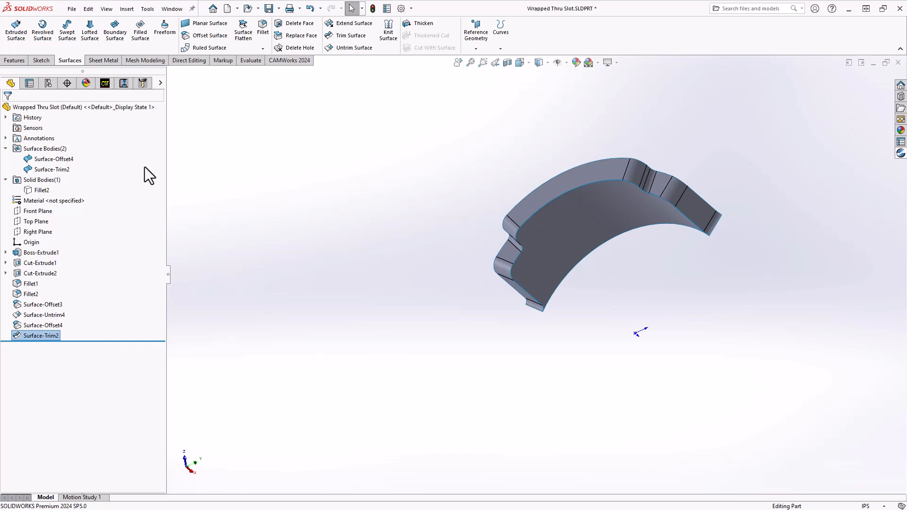
Step: Hide Surface-Offset4 and show solid body Fillet2 with the trimmed floor patch inside the slot
{"action": "right_click", "coordinate": [53, 159]}
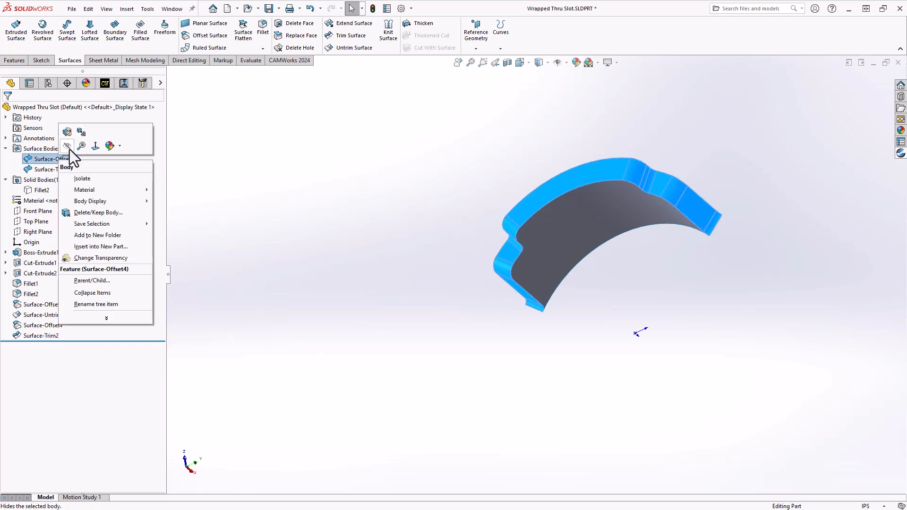
{"action": "left_click", "coordinate": [66, 146]}
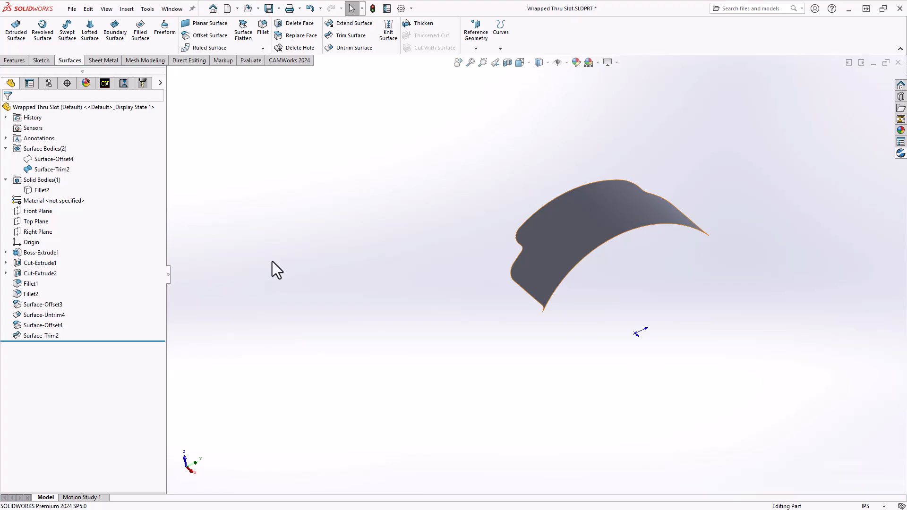
{"action": "right_click", "coordinate": [42, 190]}
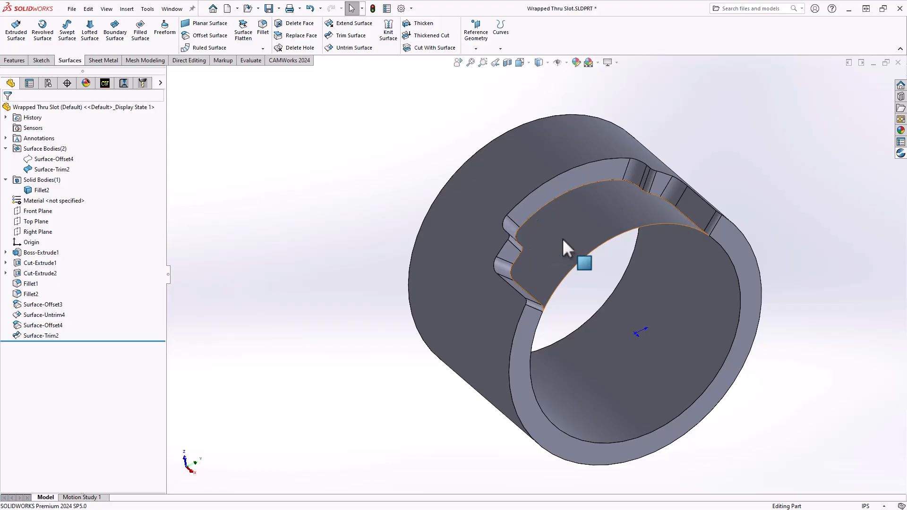
{"action": "left_click", "coordinate": [292, 239]}
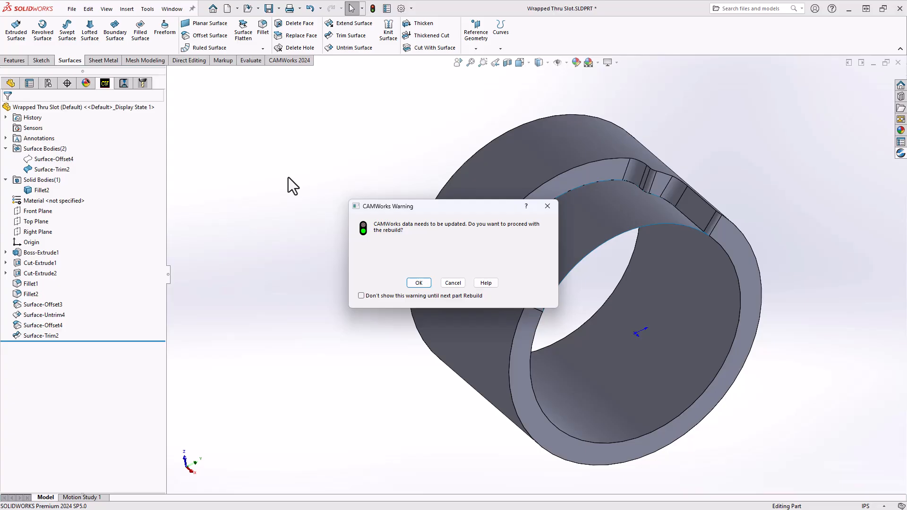
{"action": "mouse_move", "coordinate": [453, 283]}
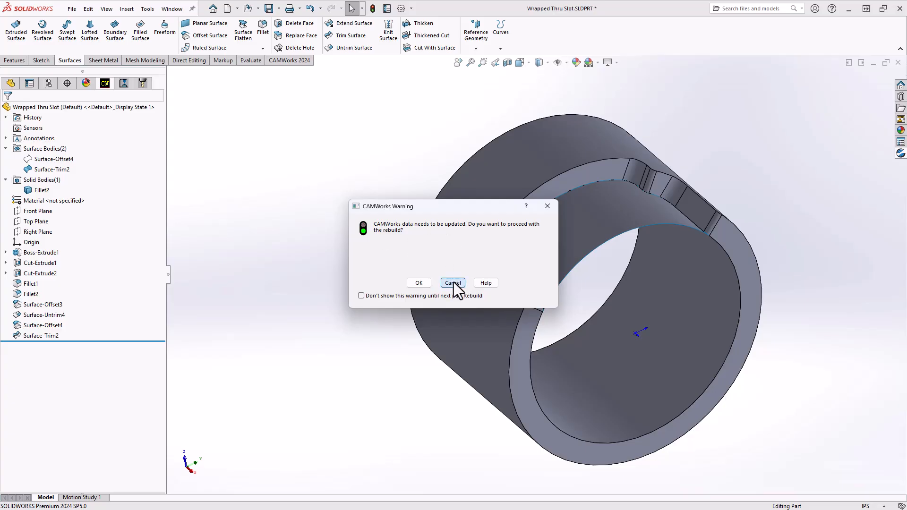
Step: Cancel the CAMWorks rebuild warning and bring up options for Mill Part Setup1
{"action": "left_click", "coordinate": [453, 282]}
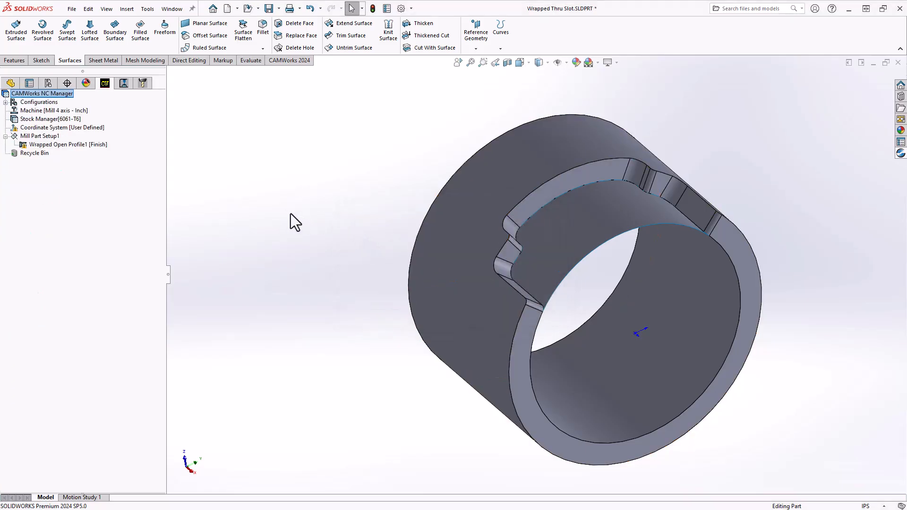
{"action": "right_click", "coordinate": [38, 136]}
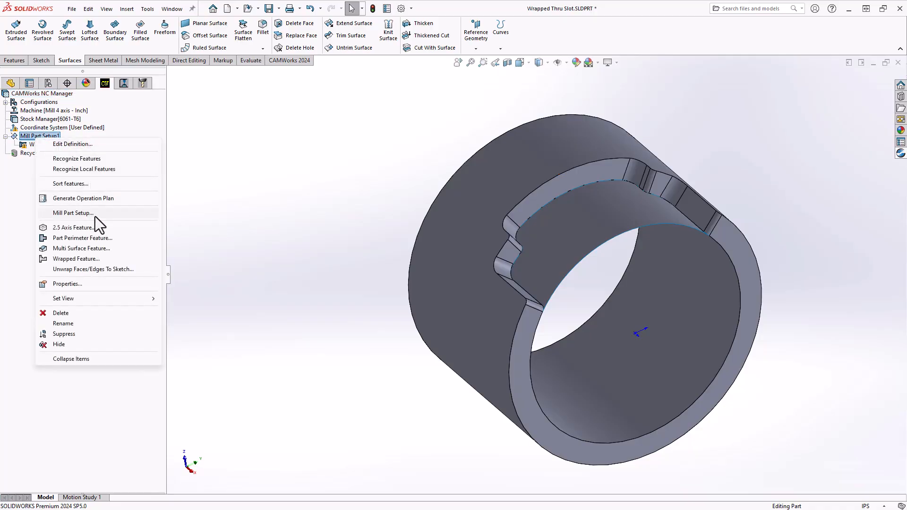
Step: Define a new Wrapped Feature with its type set to Wrapped Slot
{"action": "left_click", "coordinate": [76, 258]}
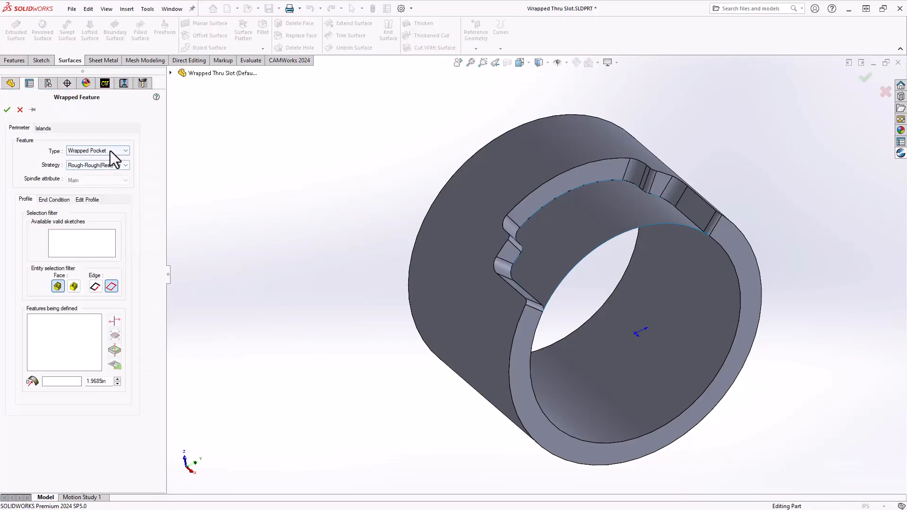
{"action": "left_click", "coordinate": [125, 150]}
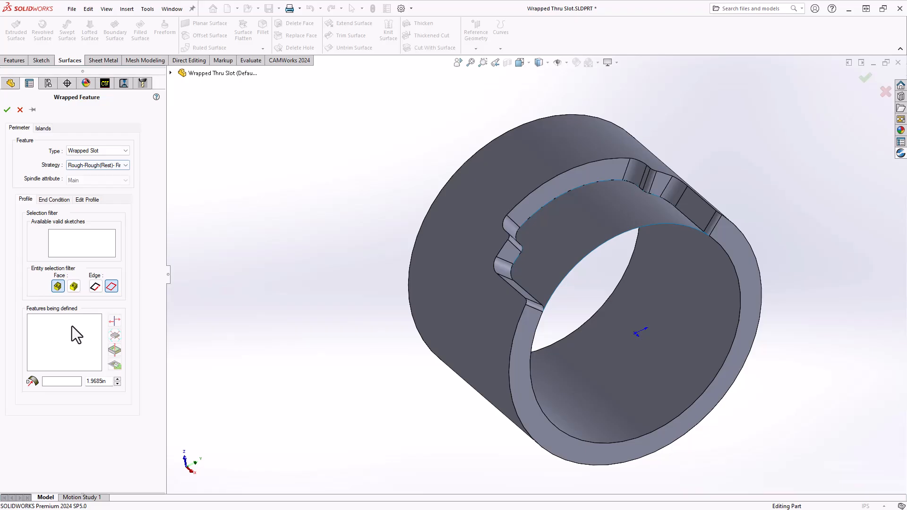
{"action": "left_click", "coordinate": [559, 255]}
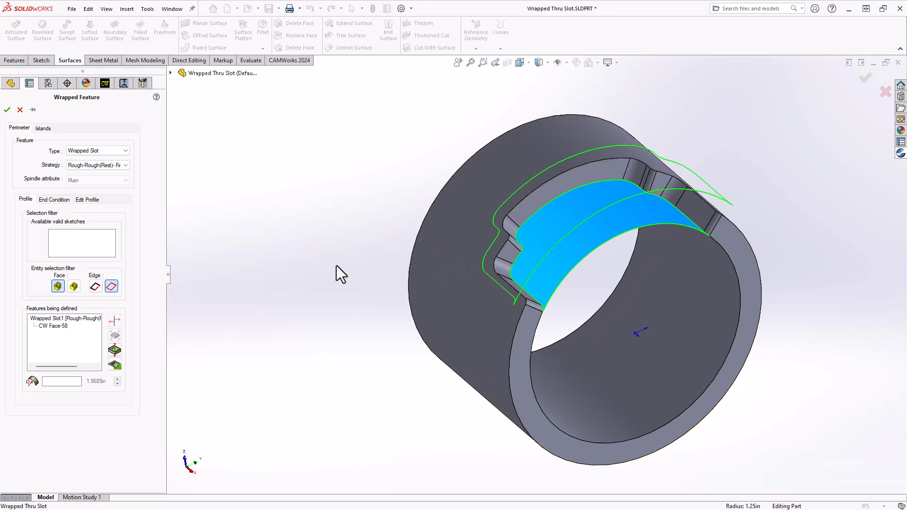
Step: Review the End Condition and Edit Profile settings and confirm Wrapped Slot1
{"action": "left_click", "coordinate": [54, 199]}
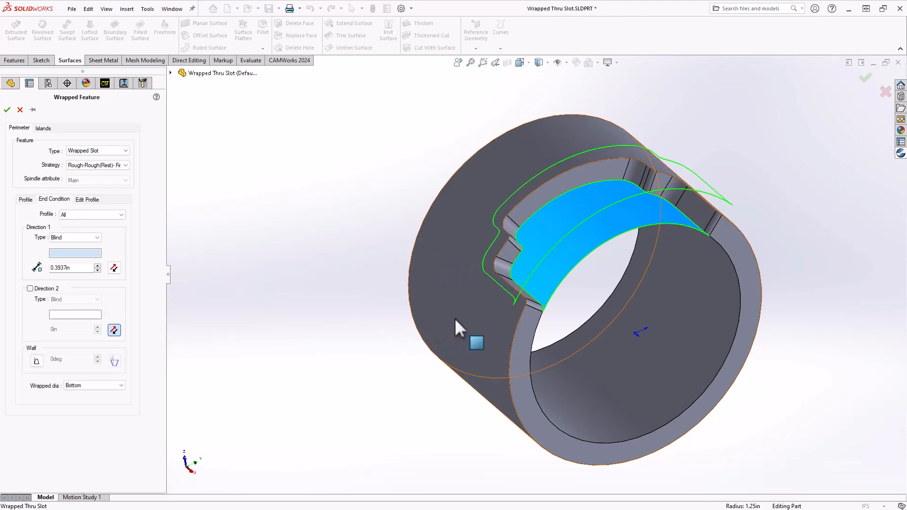
{"action": "left_click", "coordinate": [87, 199]}
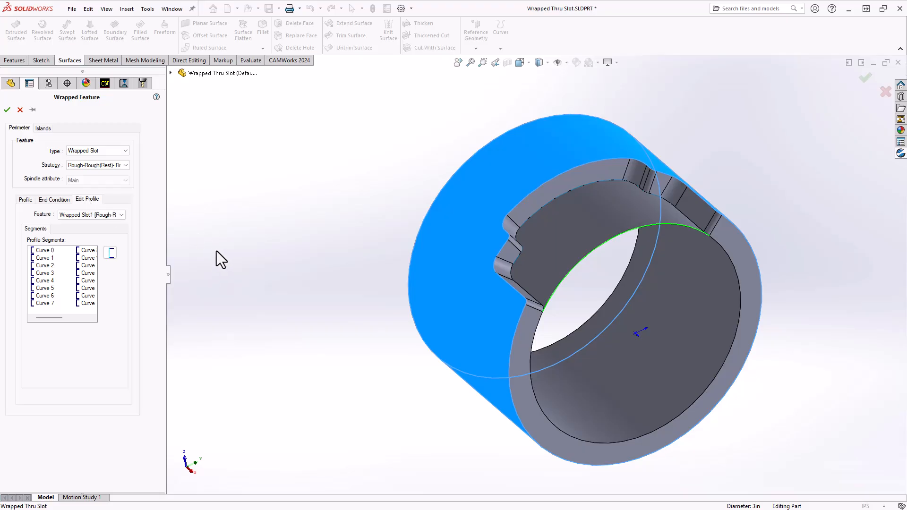
{"action": "mouse_move", "coordinate": [202, 265]}
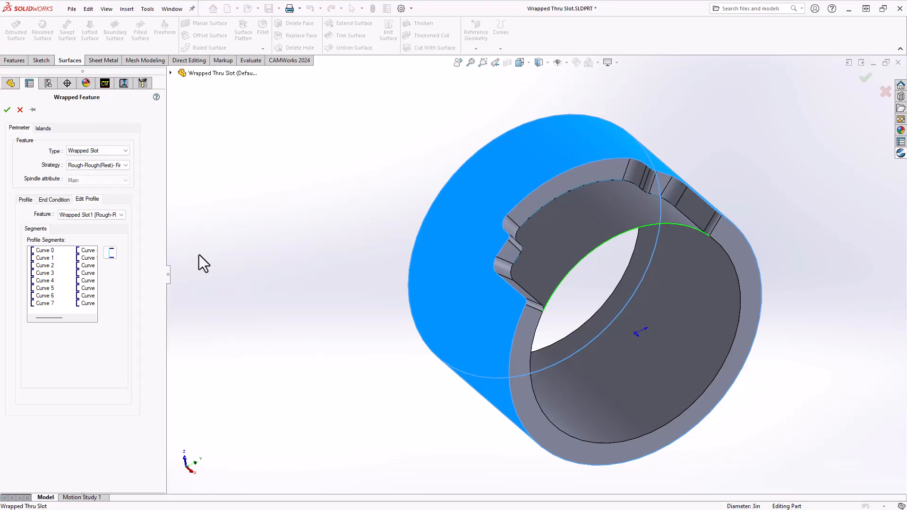
{"action": "mouse_move", "coordinate": [206, 280]}
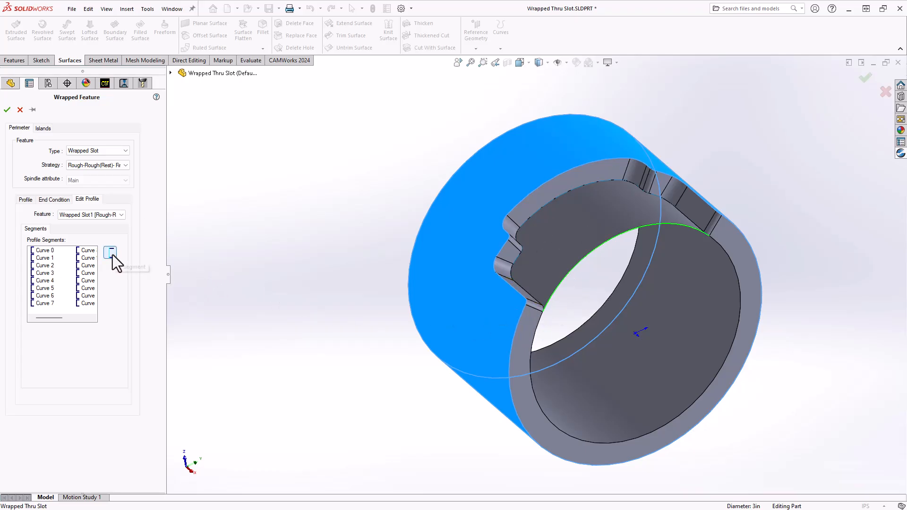
{"action": "left_click", "coordinate": [7, 110]}
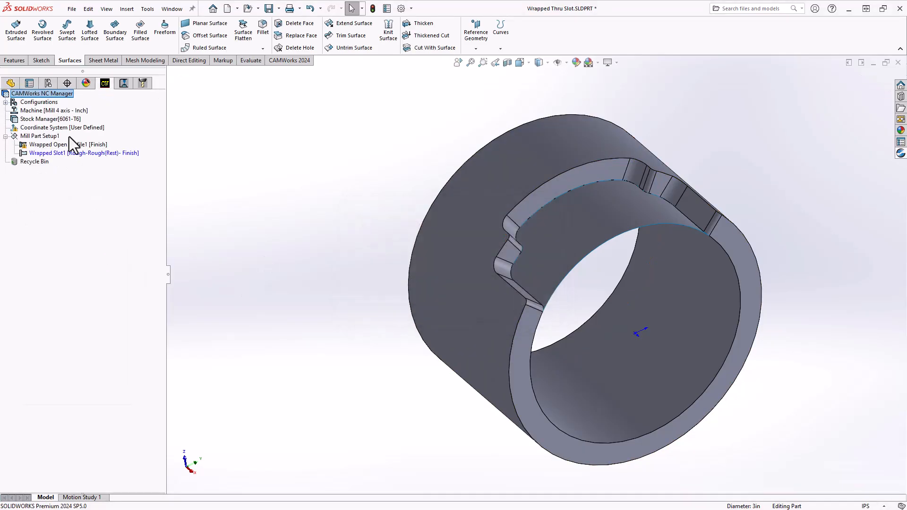
Step: Generate the operation plan, accept the rebuild, generate Rough Mill1's toolpath and open its parameters
{"action": "left_click", "coordinate": [71, 153]}
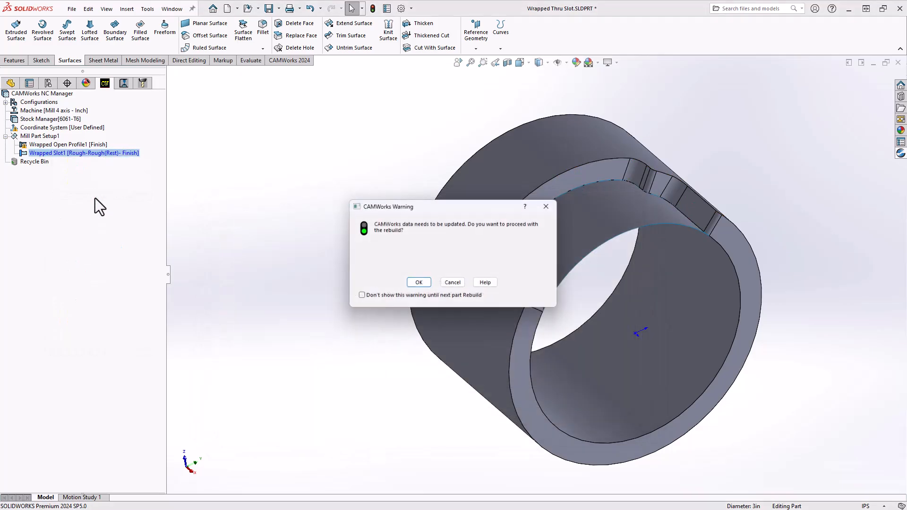
{"action": "left_click", "coordinate": [418, 282]}
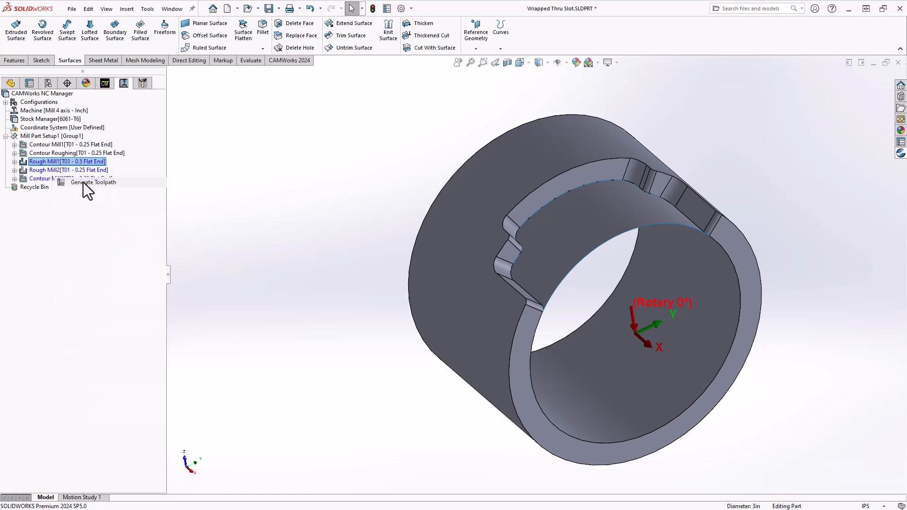
{"action": "left_click", "coordinate": [93, 182]}
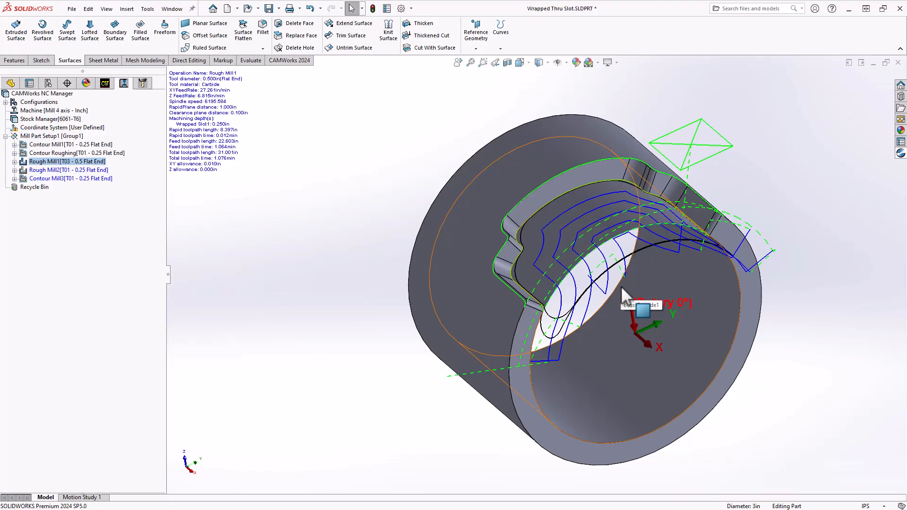
{"action": "left_click", "coordinate": [53, 162]}
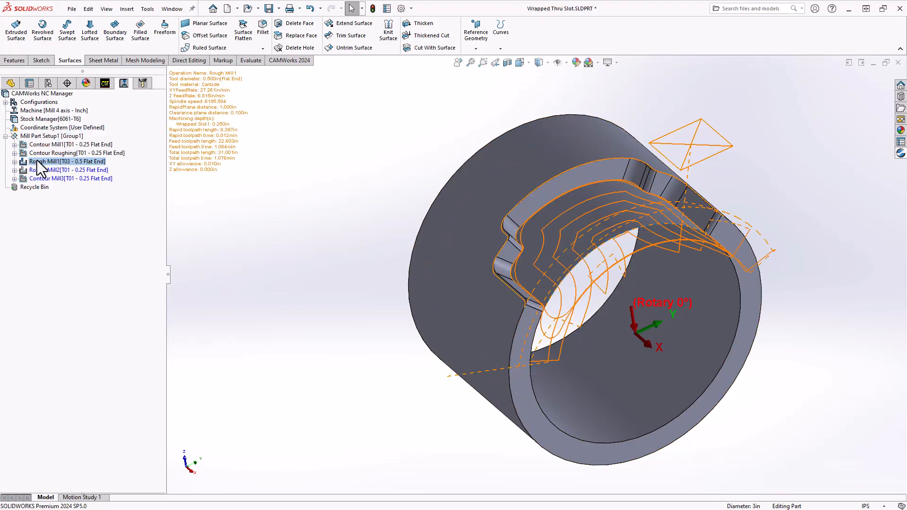
{"action": "double_click", "coordinate": [62, 162]}
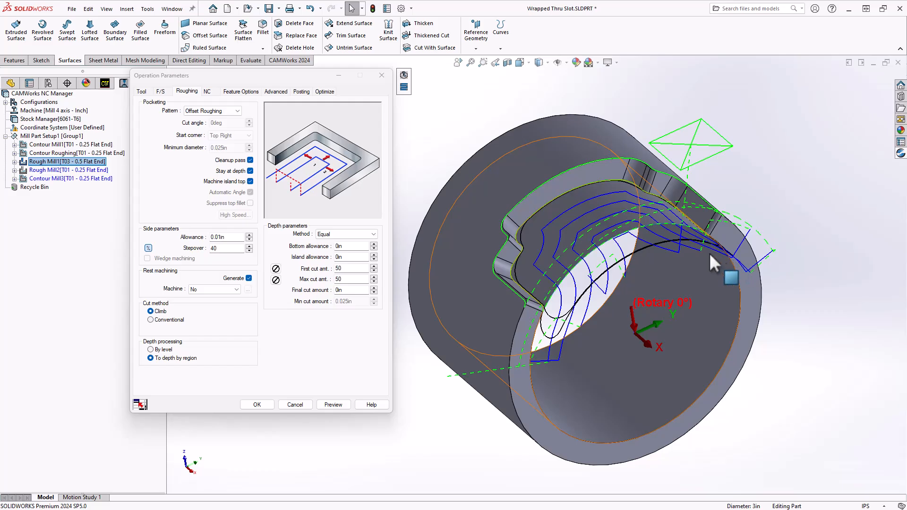
{"action": "mouse_move", "coordinate": [705, 272]}
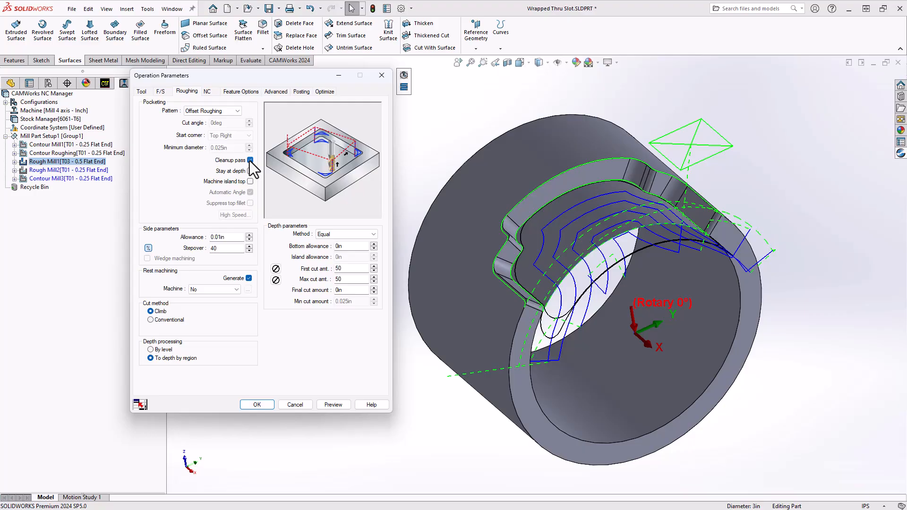
Step: Set Rough Mill1 to a Zig pattern without cleanup pass or automatic angle, starting at Bottom Right
{"action": "left_click", "coordinate": [235, 111]}
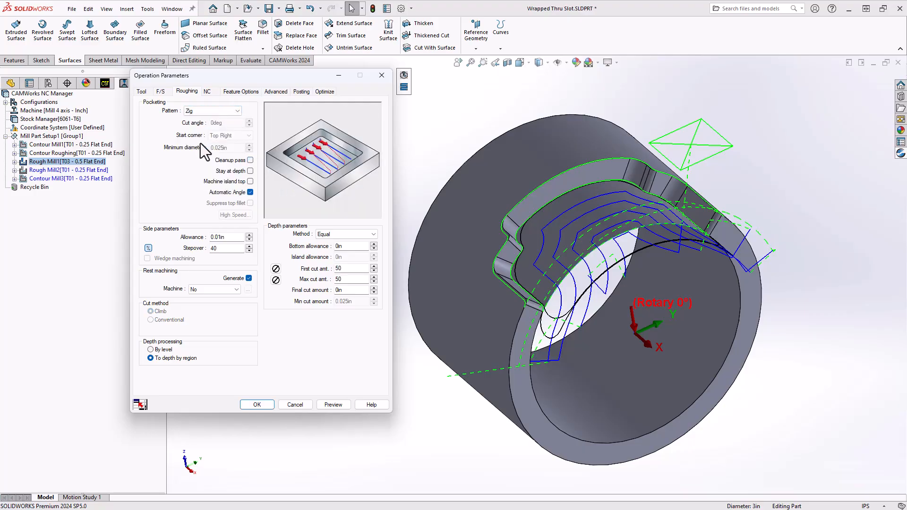
{"action": "mouse_move", "coordinate": [251, 189]}
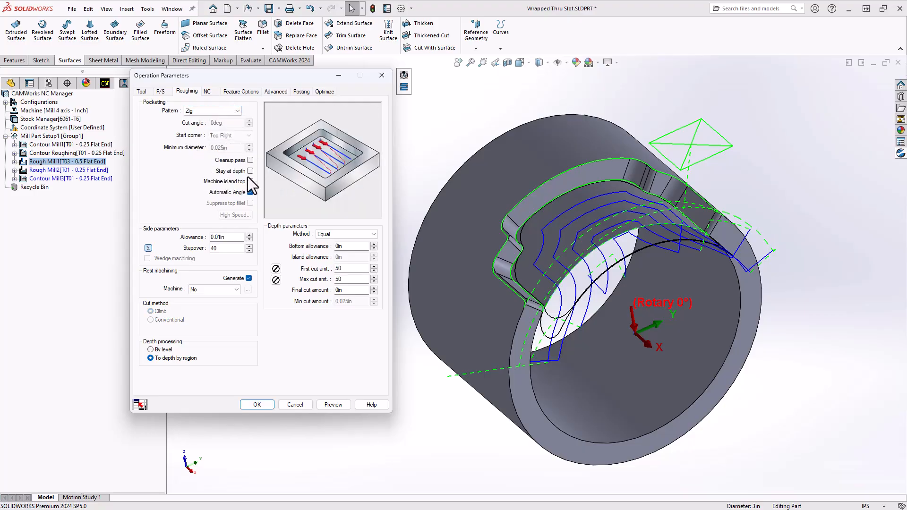
{"action": "left_click", "coordinate": [249, 193]}
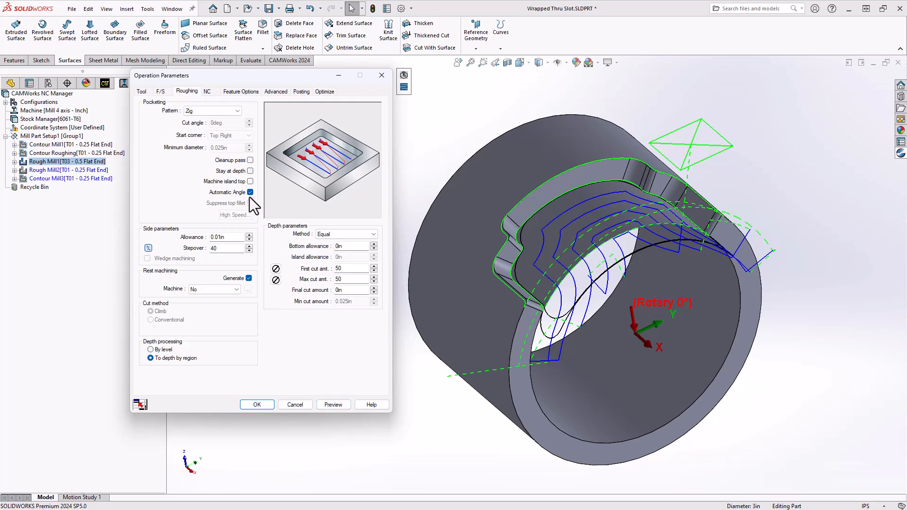
{"action": "left_click", "coordinate": [250, 136]}
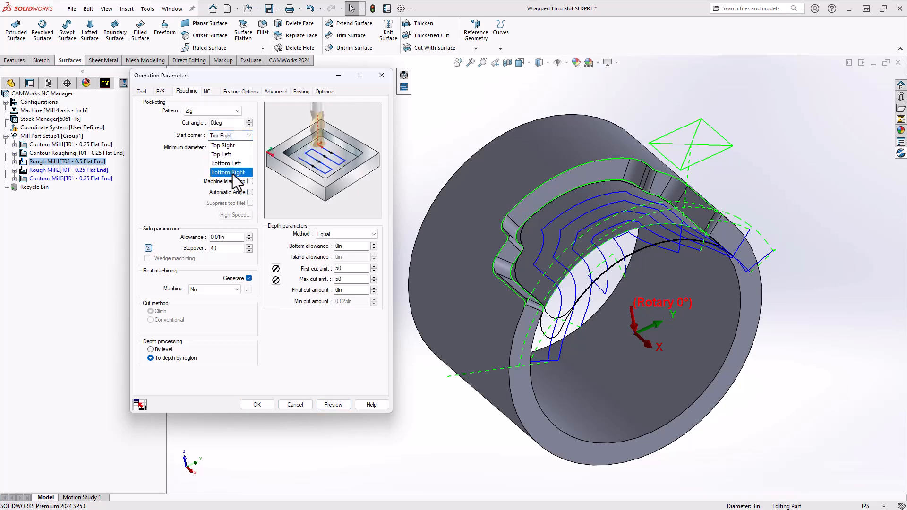
{"action": "left_click", "coordinate": [228, 172]}
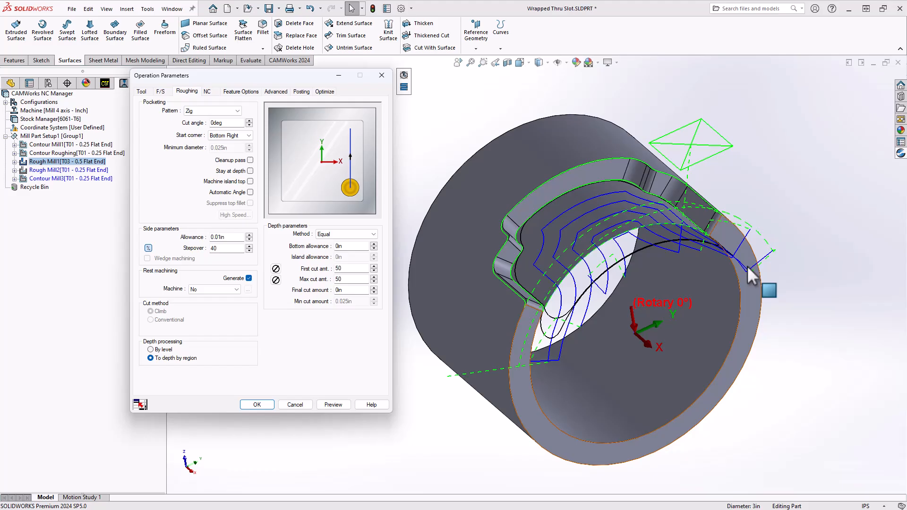
{"action": "left_click", "coordinate": [333, 405]}
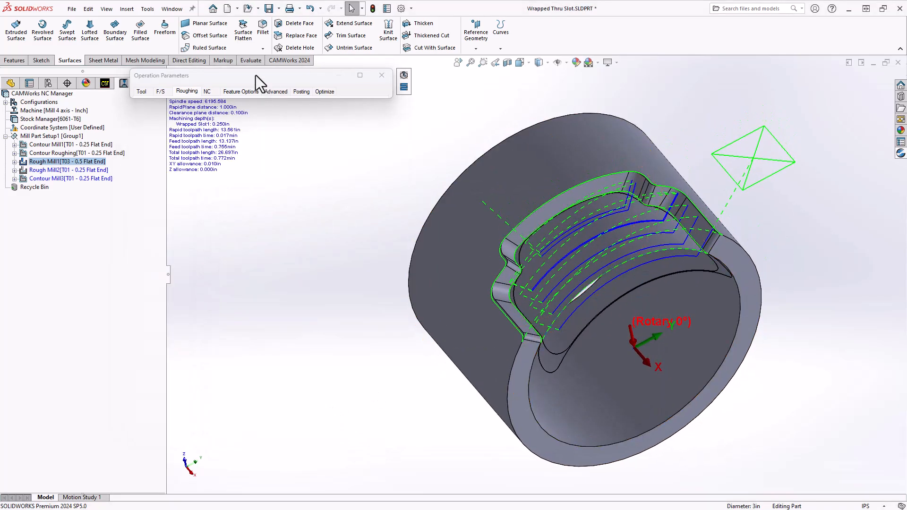
Step: Switch the roughing pattern to Volume Mill, regenerate and close the progress report
{"action": "left_click", "coordinate": [187, 90]}
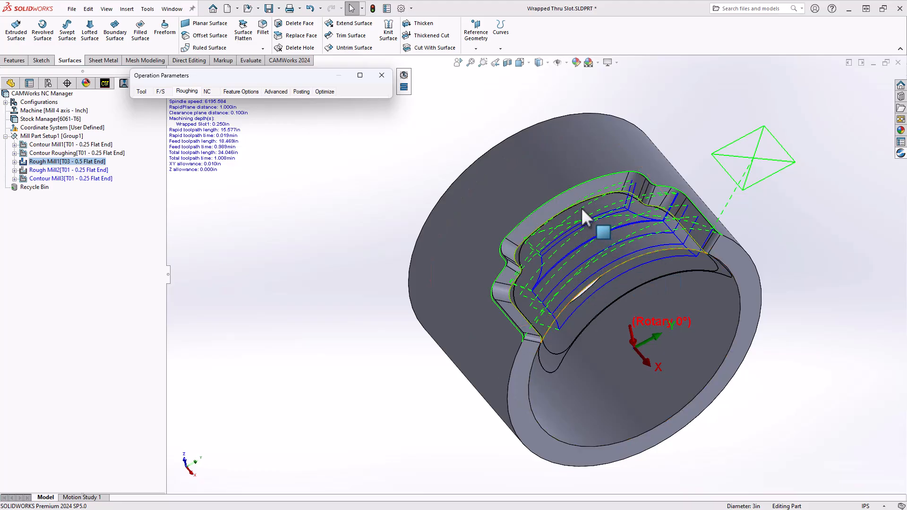
{"action": "left_click", "coordinate": [187, 91]}
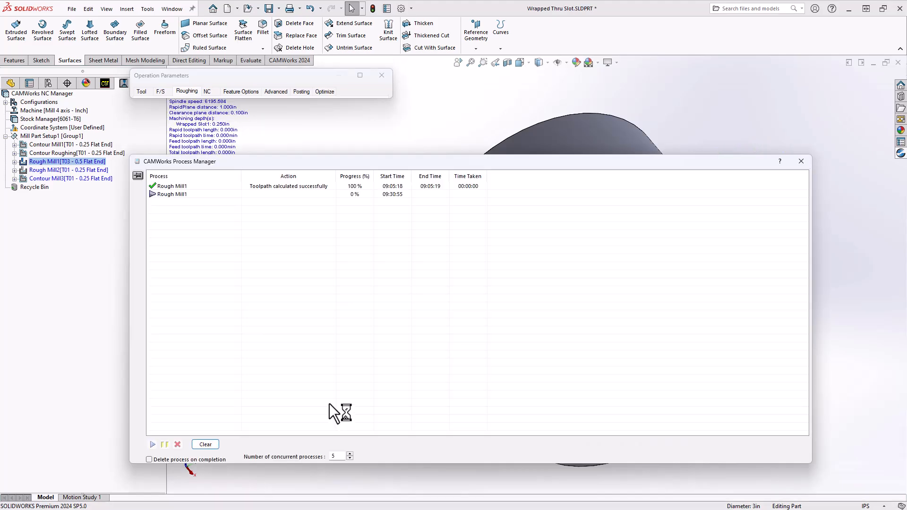
{"action": "left_click", "coordinate": [802, 160]}
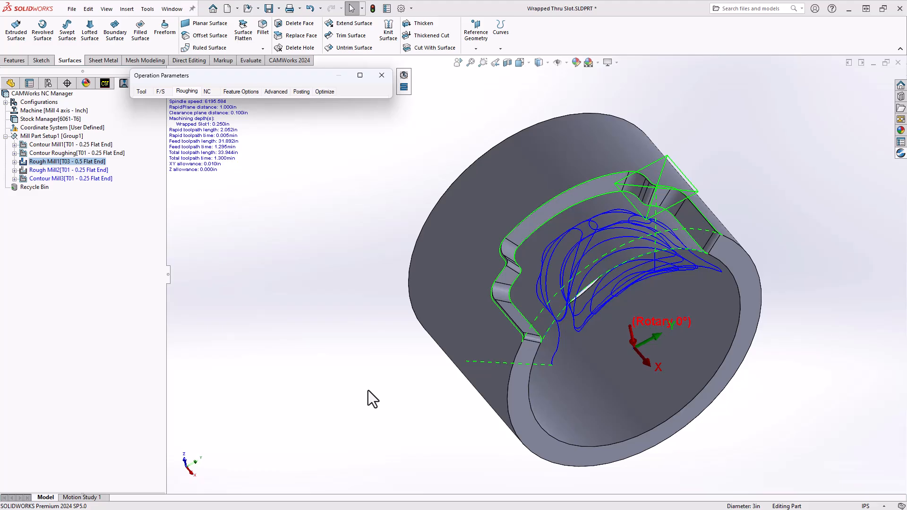